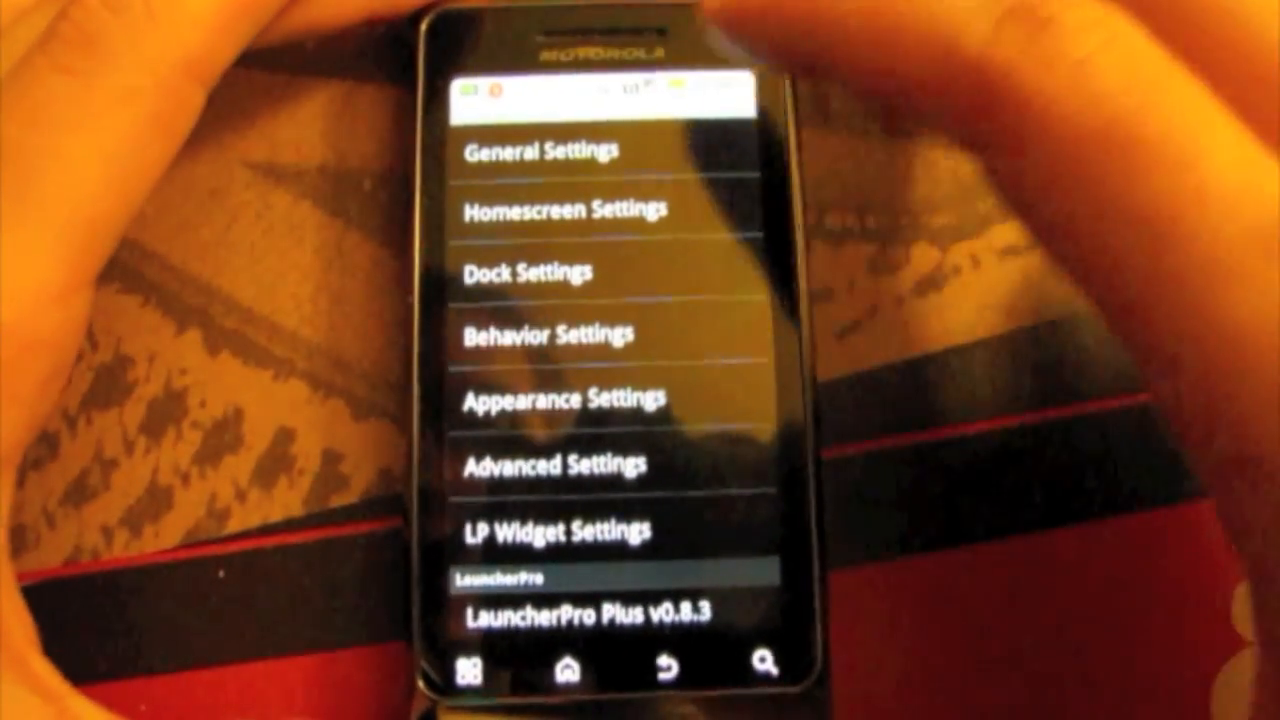
Step: Exit LauncherPro Preferences to the home screen with its clock widget, icons and dock
{"action": "left_click", "coordinate": [548, 465]}
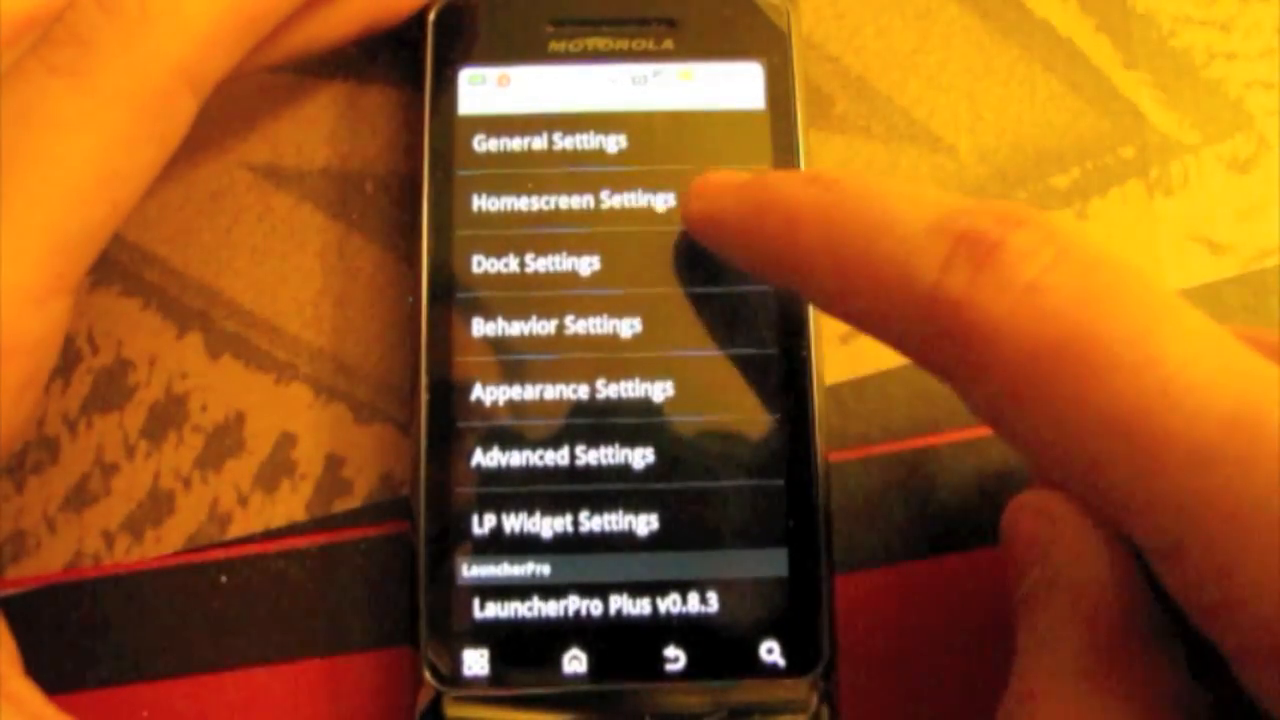
{"action": "left_click", "coordinate": [575, 200]}
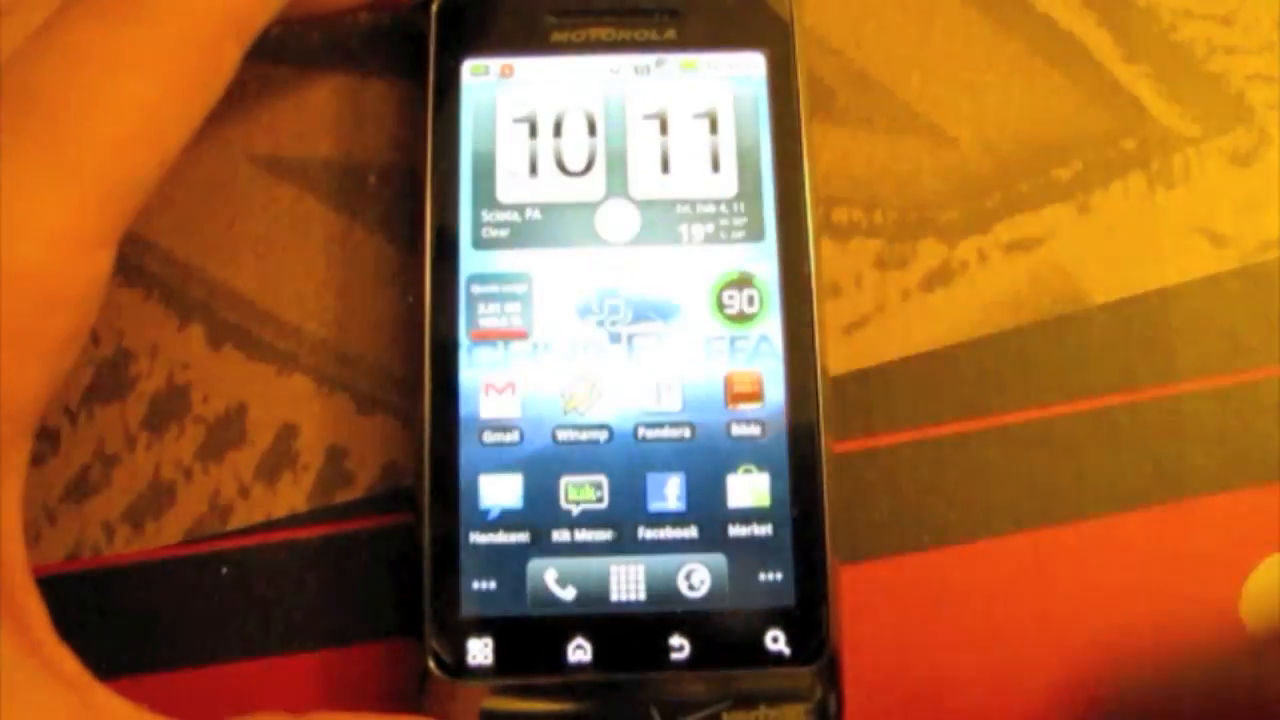
Step: Reopen LauncherPro Preferences from the home screen menu
{"action": "left_click", "coordinate": [665, 494]}
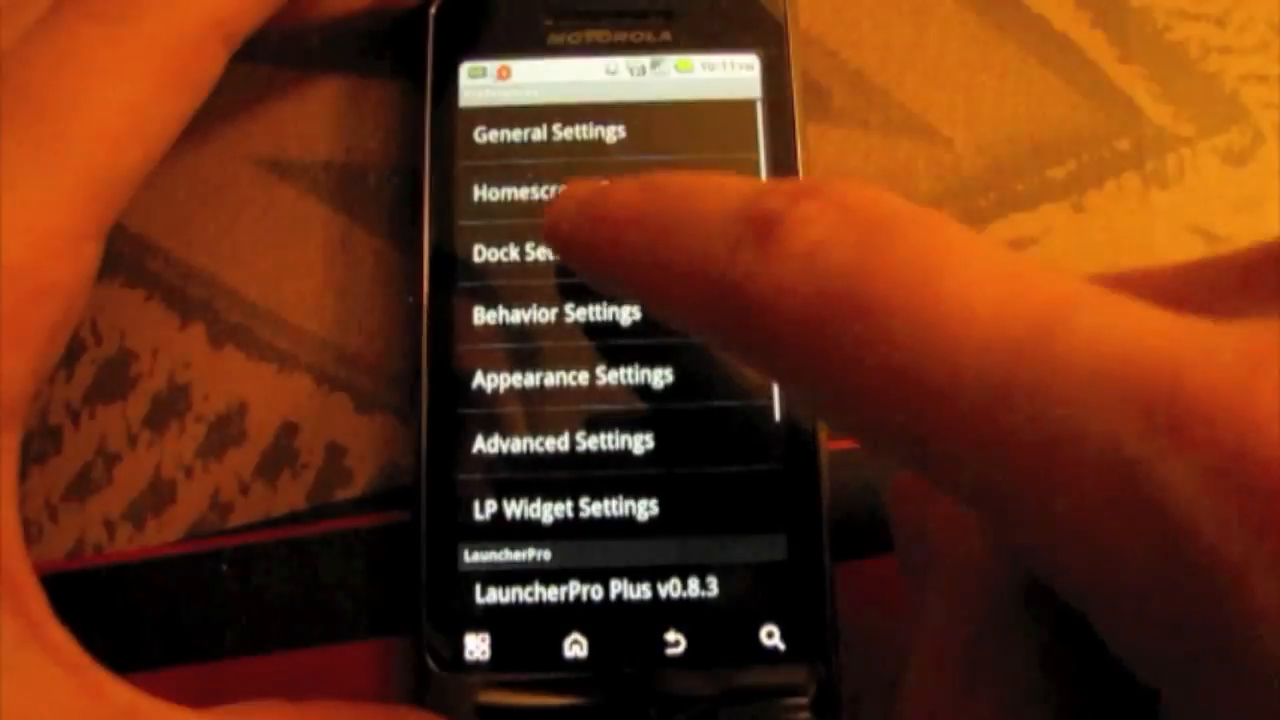
{"action": "left_click", "coordinate": [530, 255]}
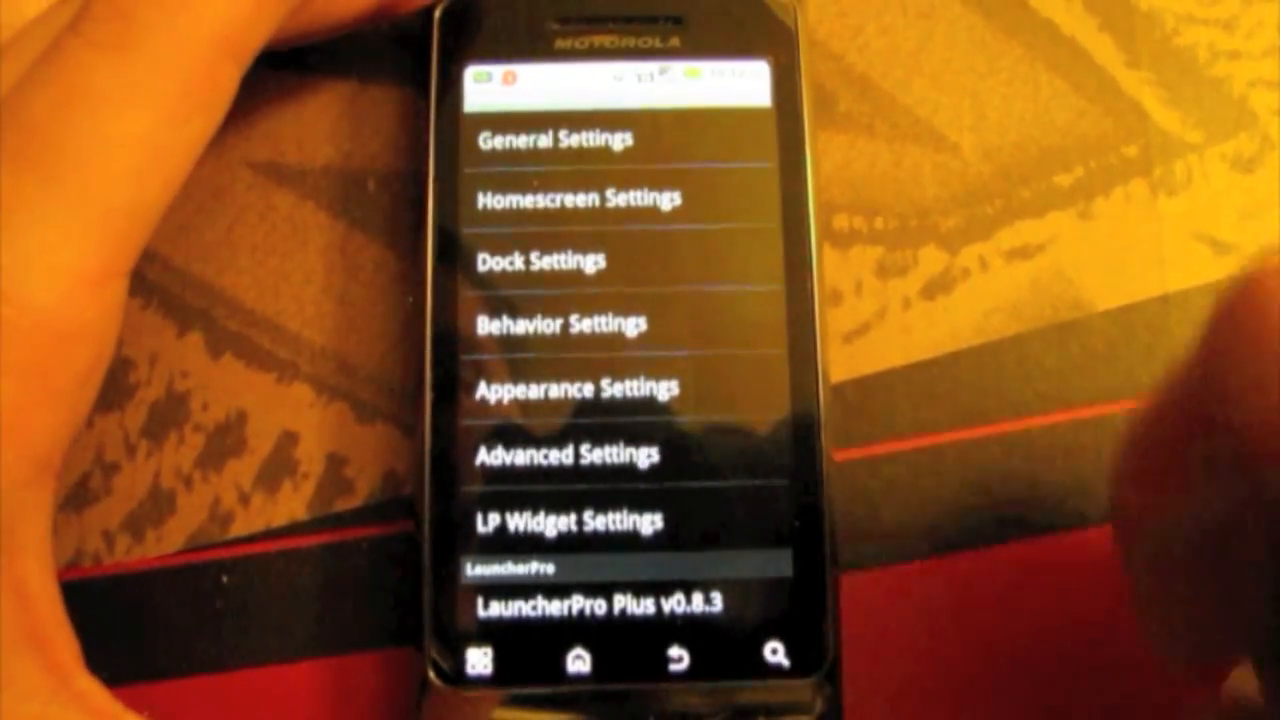
{"action": "left_click", "coordinate": [540, 261]}
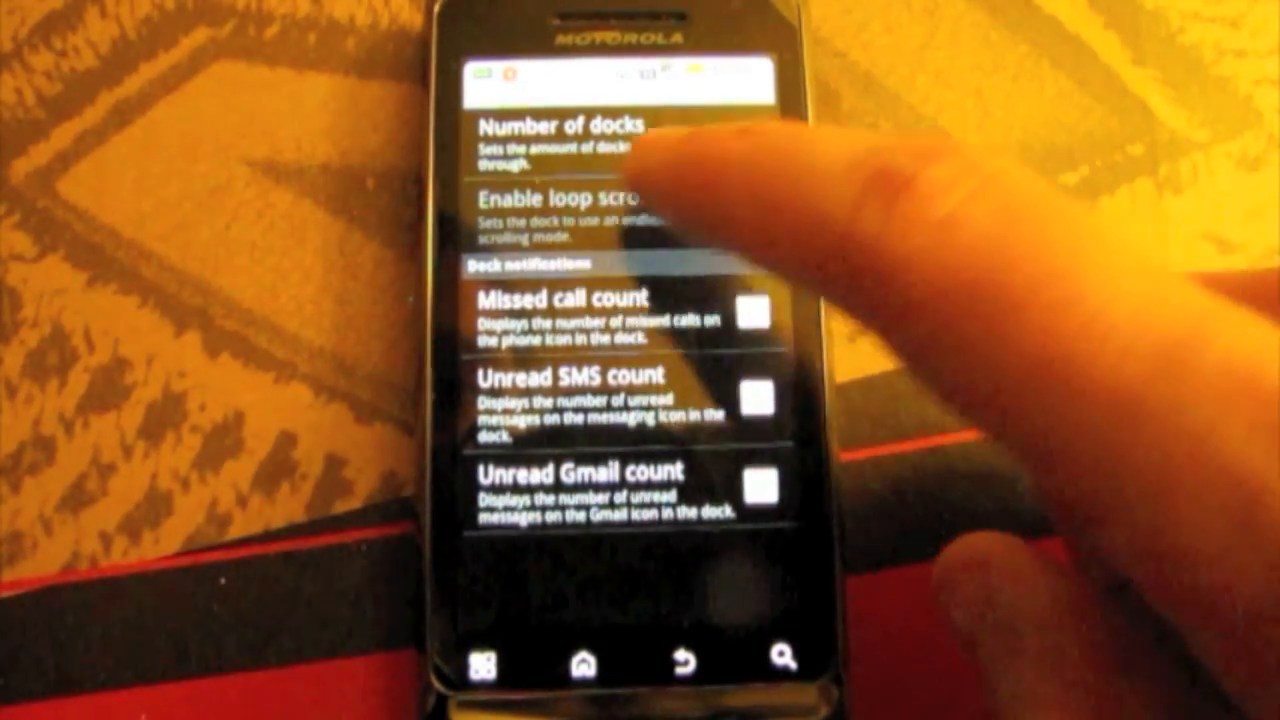
{"action": "left_click", "coordinate": [758, 211]}
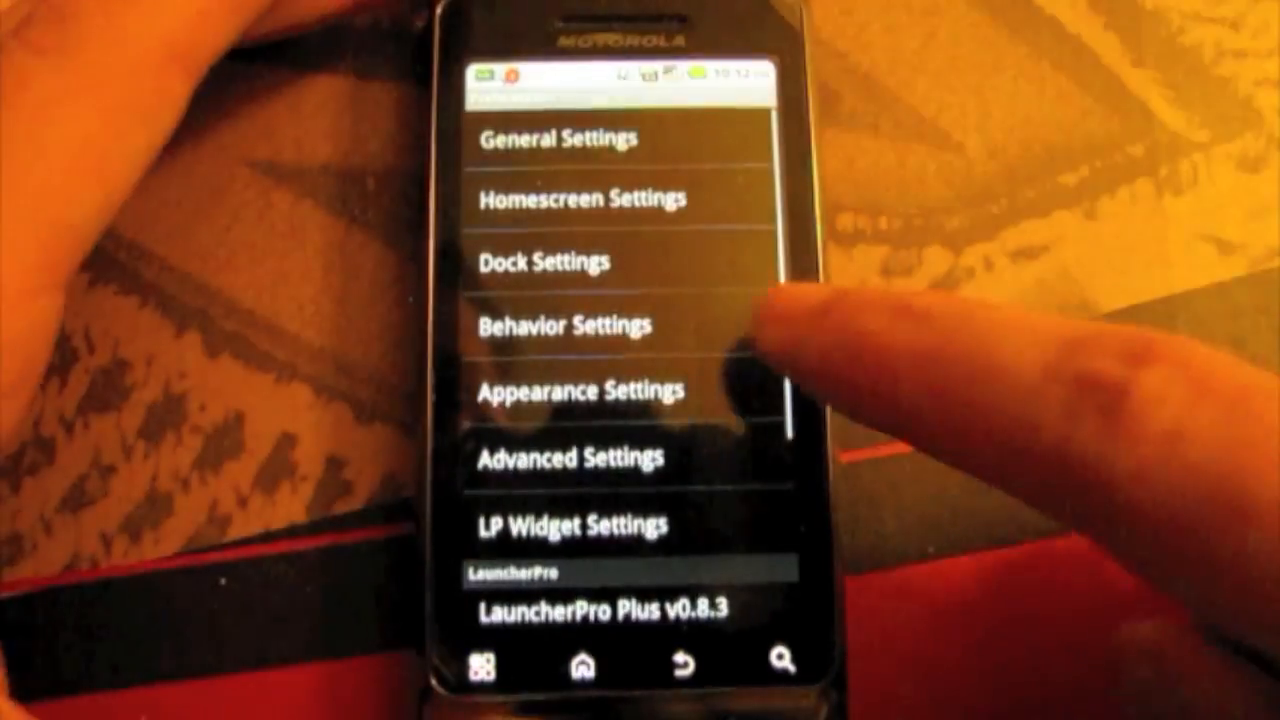
Step: Change a Dock Settings option, restart the launcher, and return to Preferences
{"action": "left_click", "coordinate": [541, 261]}
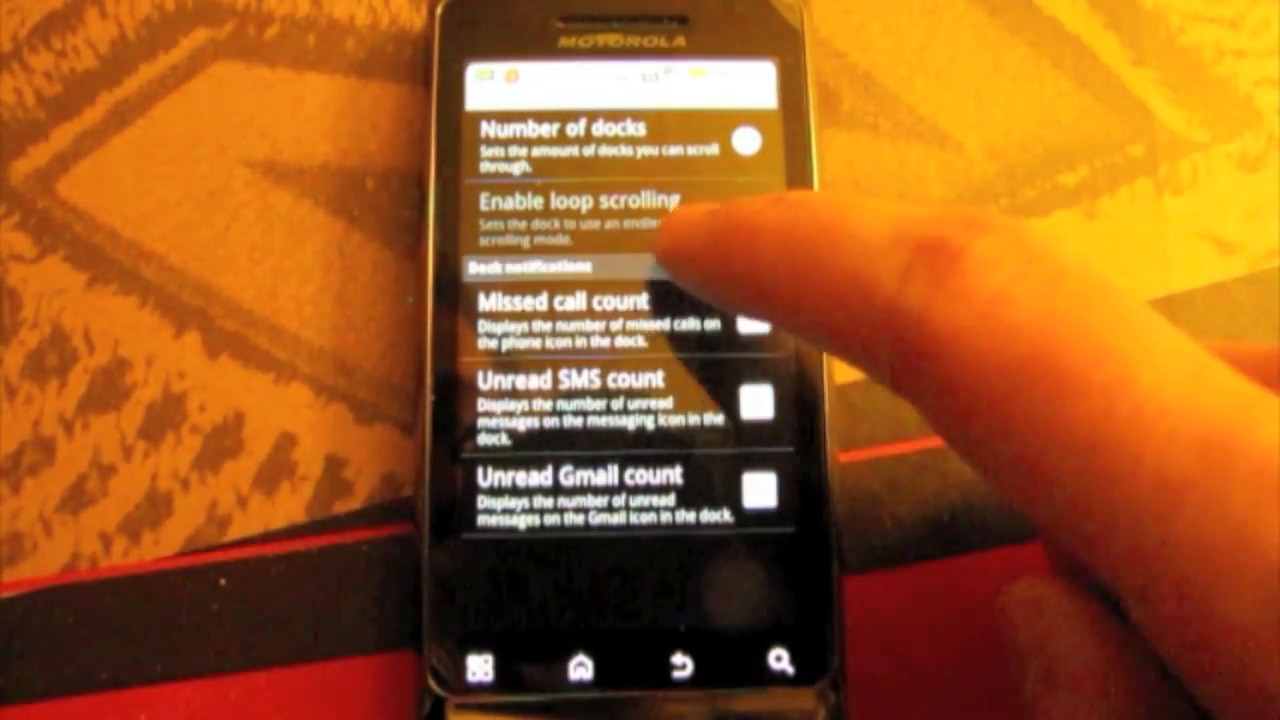
{"action": "left_click", "coordinate": [757, 210]}
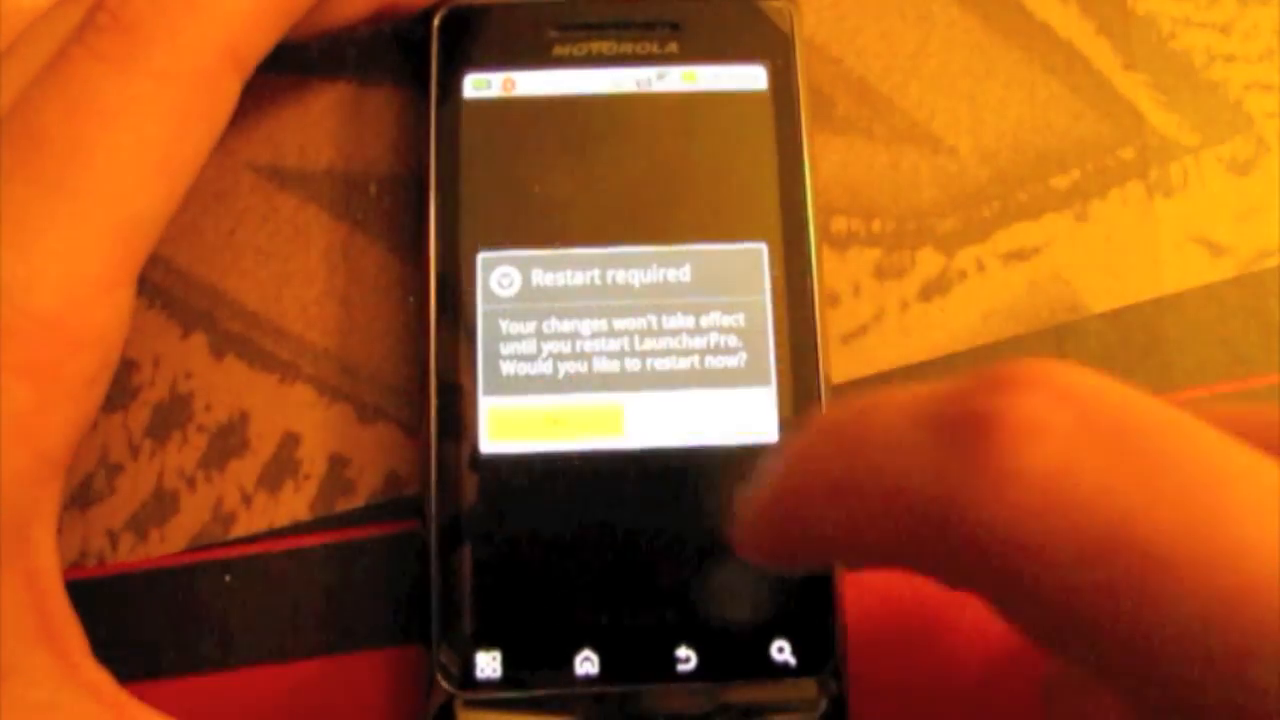
{"action": "left_click", "coordinate": [560, 424]}
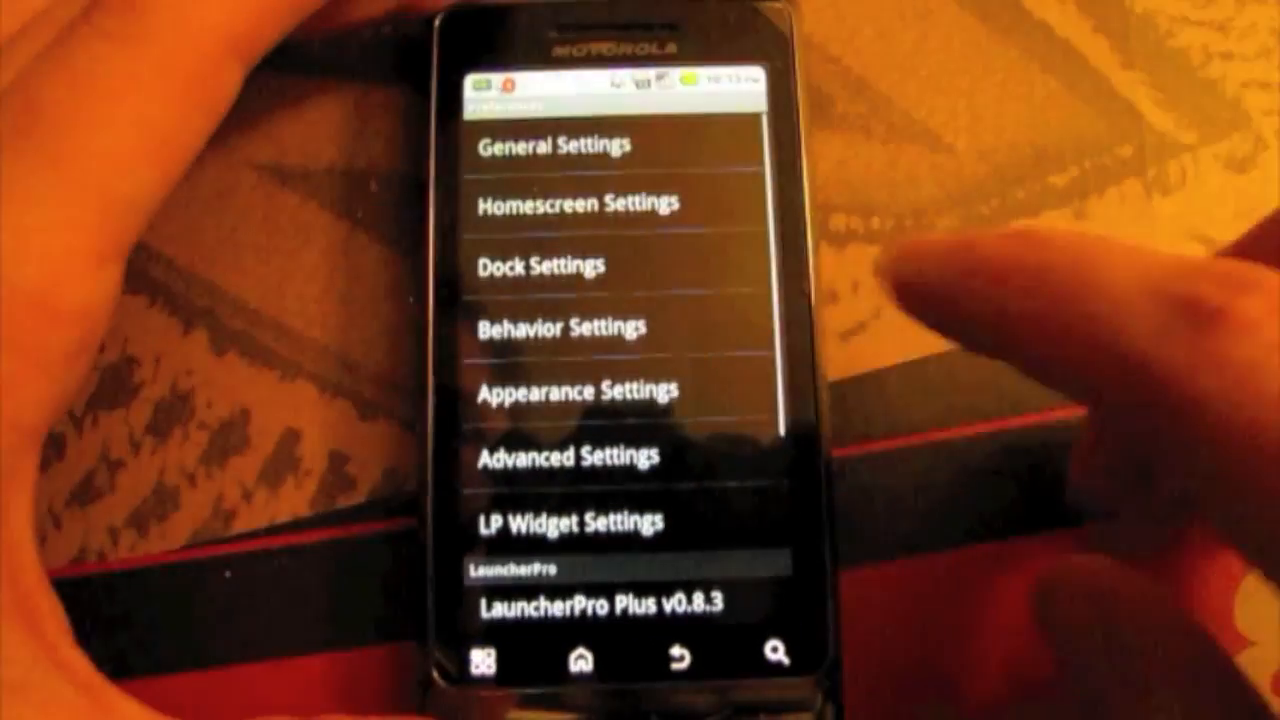
{"action": "left_click", "coordinate": [573, 327]}
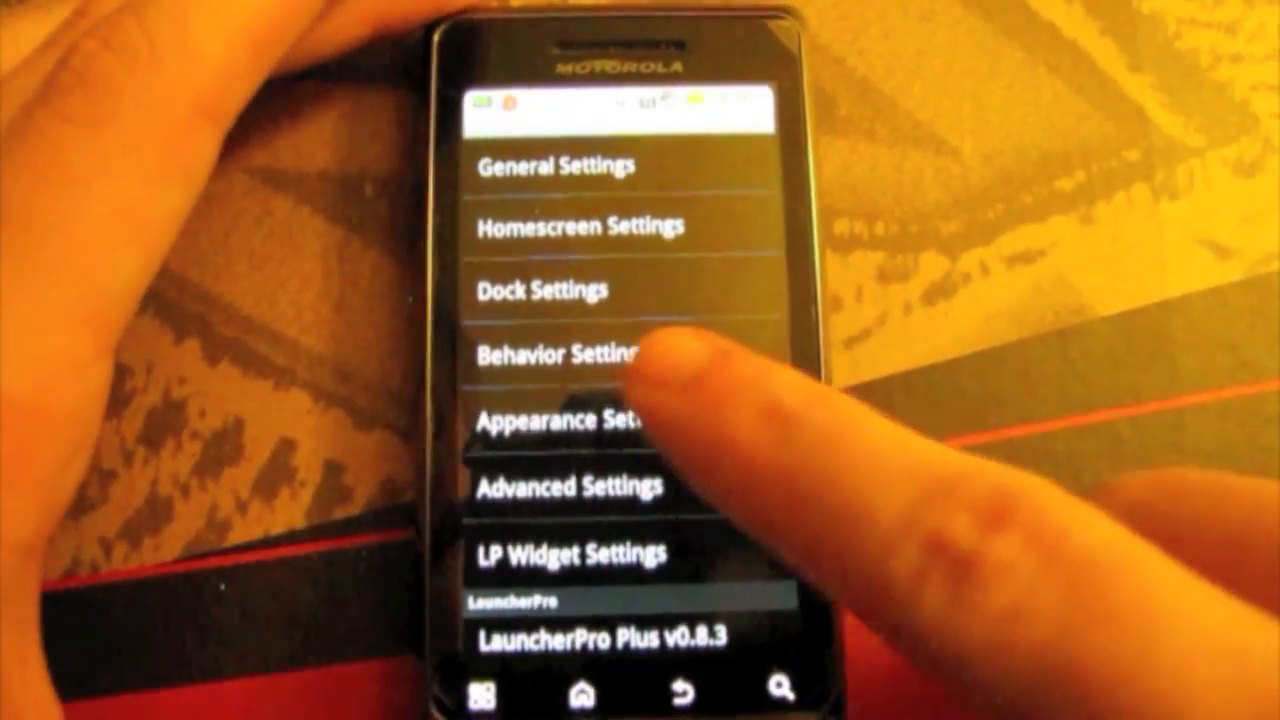
Step: Open Appearance Settings with dock background, notification bar and icon label options
{"action": "left_click", "coordinate": [567, 420]}
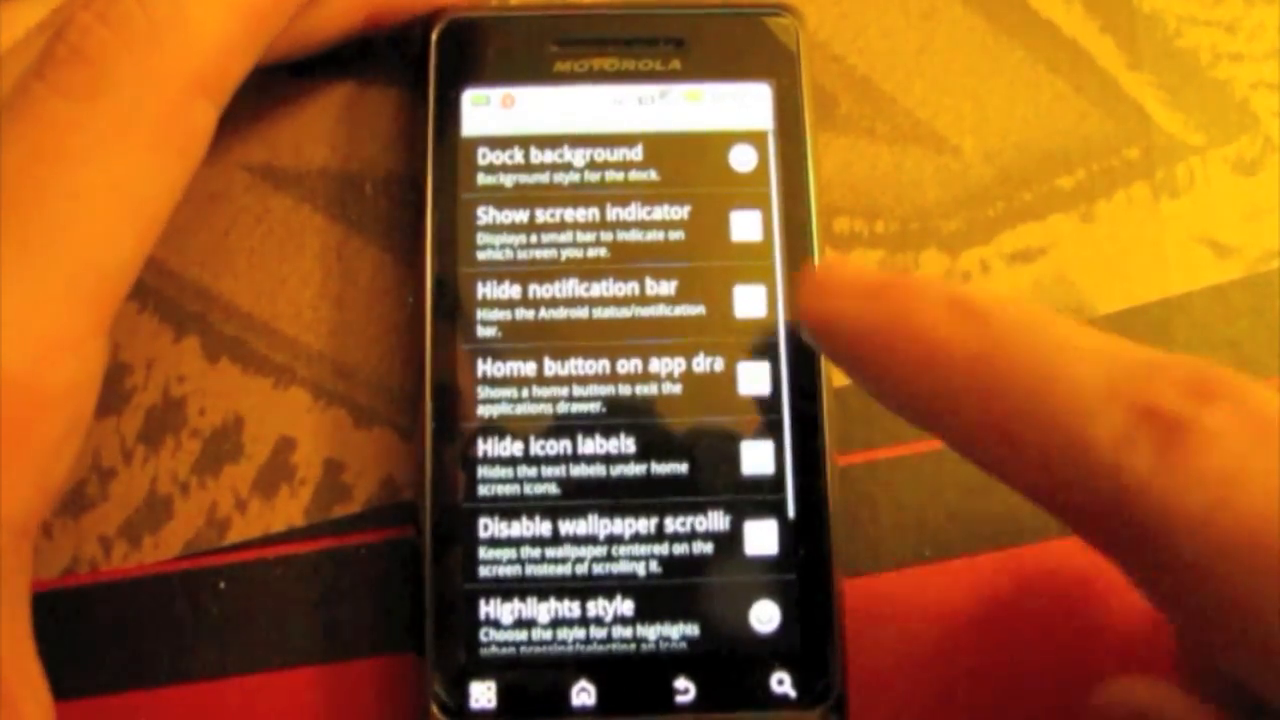
Step: Return to the home screen and show the launcher's Menu options
{"action": "scroll", "scroll_direction": "down", "scroll_amount": 3}
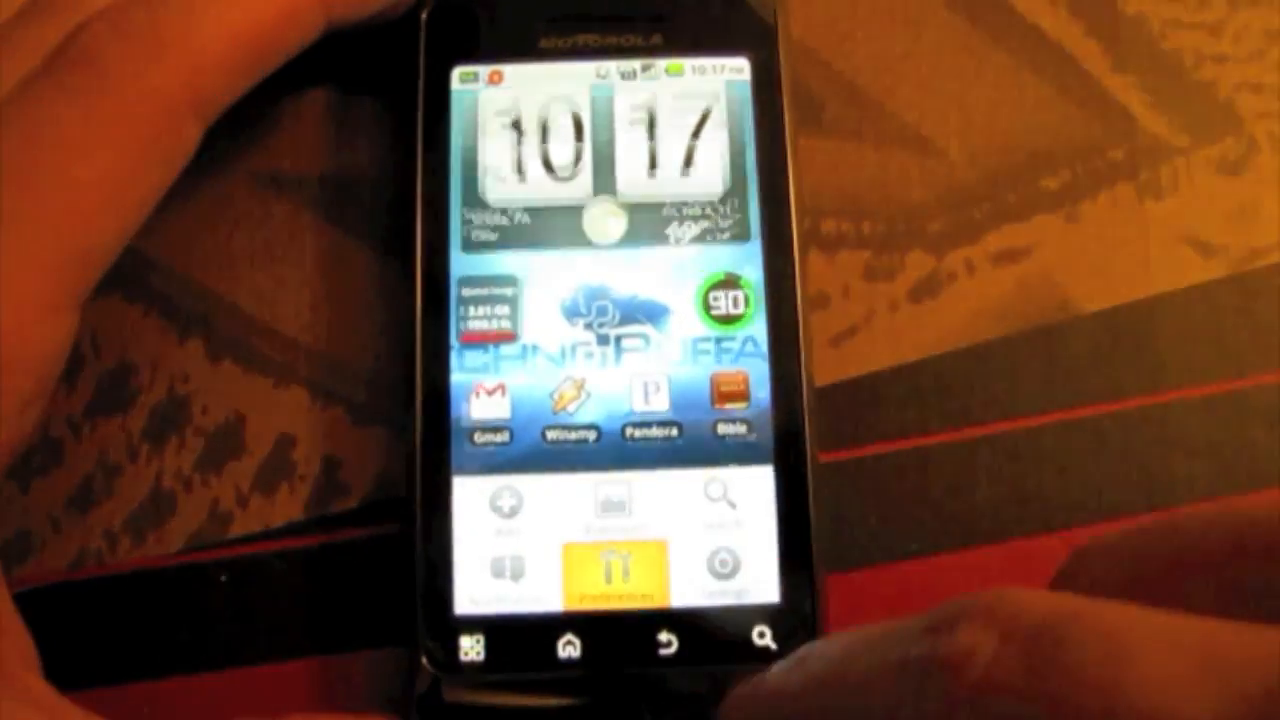
Step: Open Preferences from the home menu, then Appearance Settings
{"action": "left_click", "coordinate": [620, 570]}
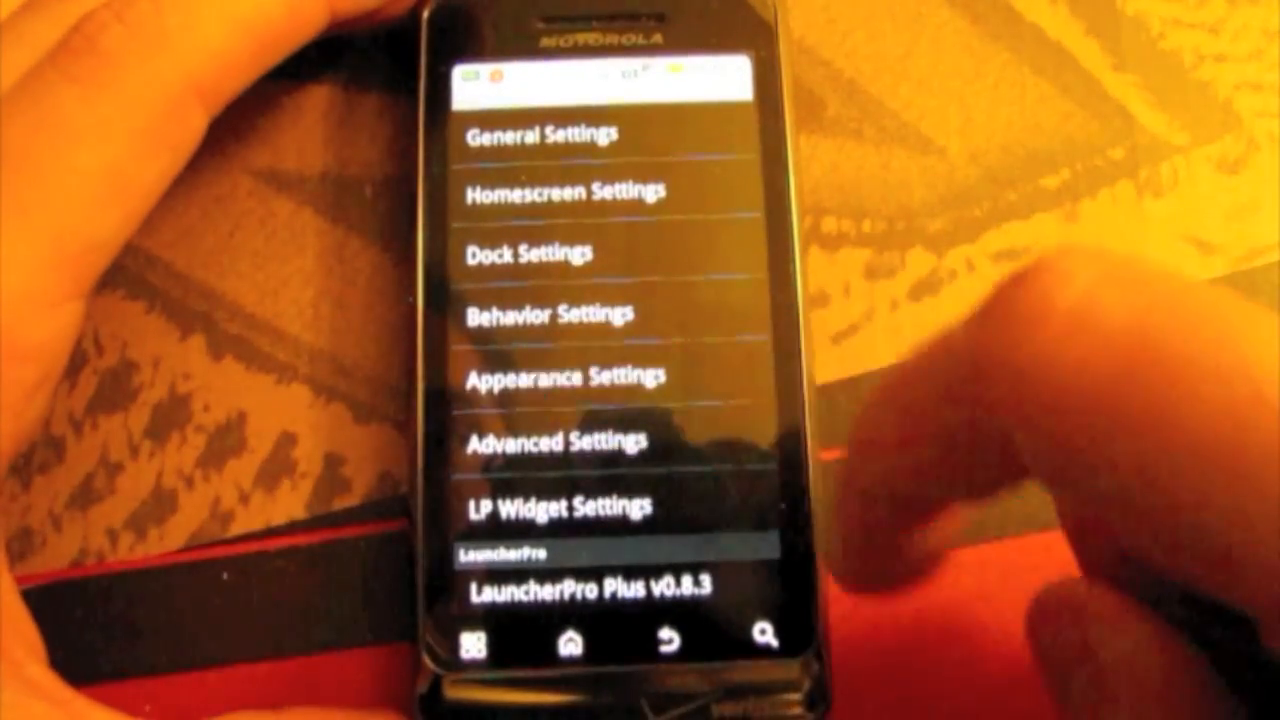
{"action": "left_click", "coordinate": [537, 253]}
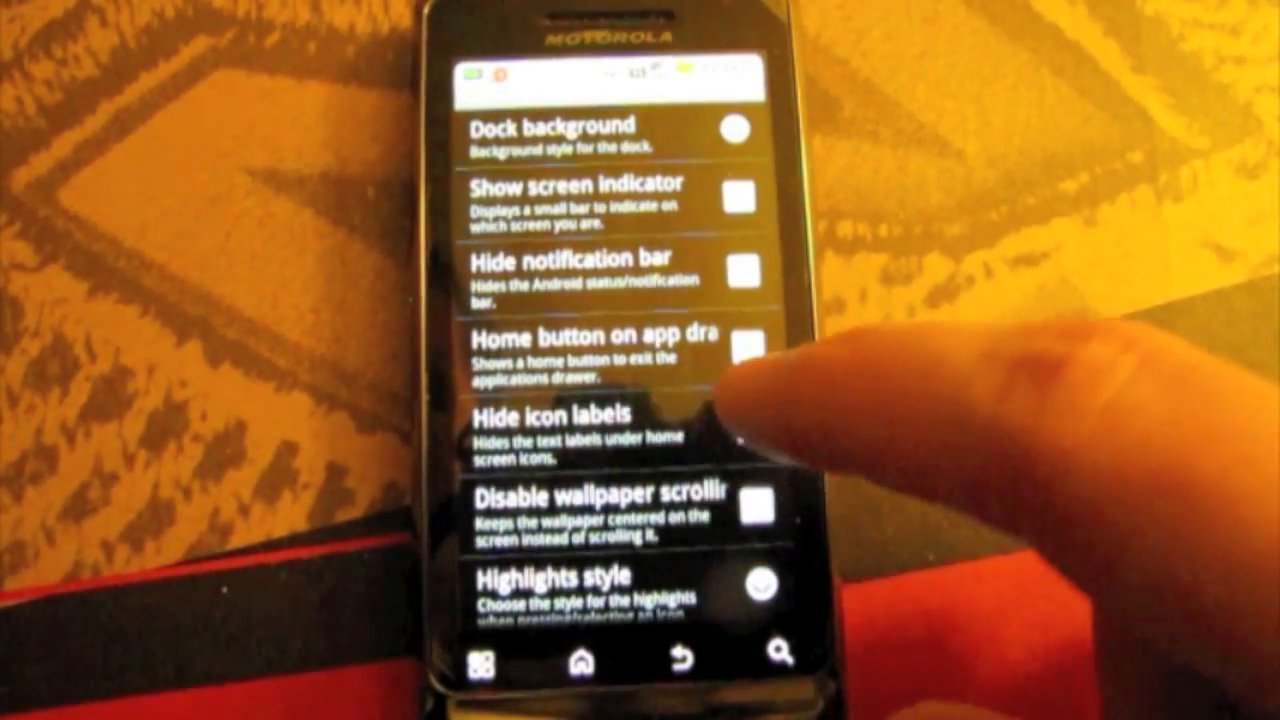
{"action": "left_click", "coordinate": [745, 428]}
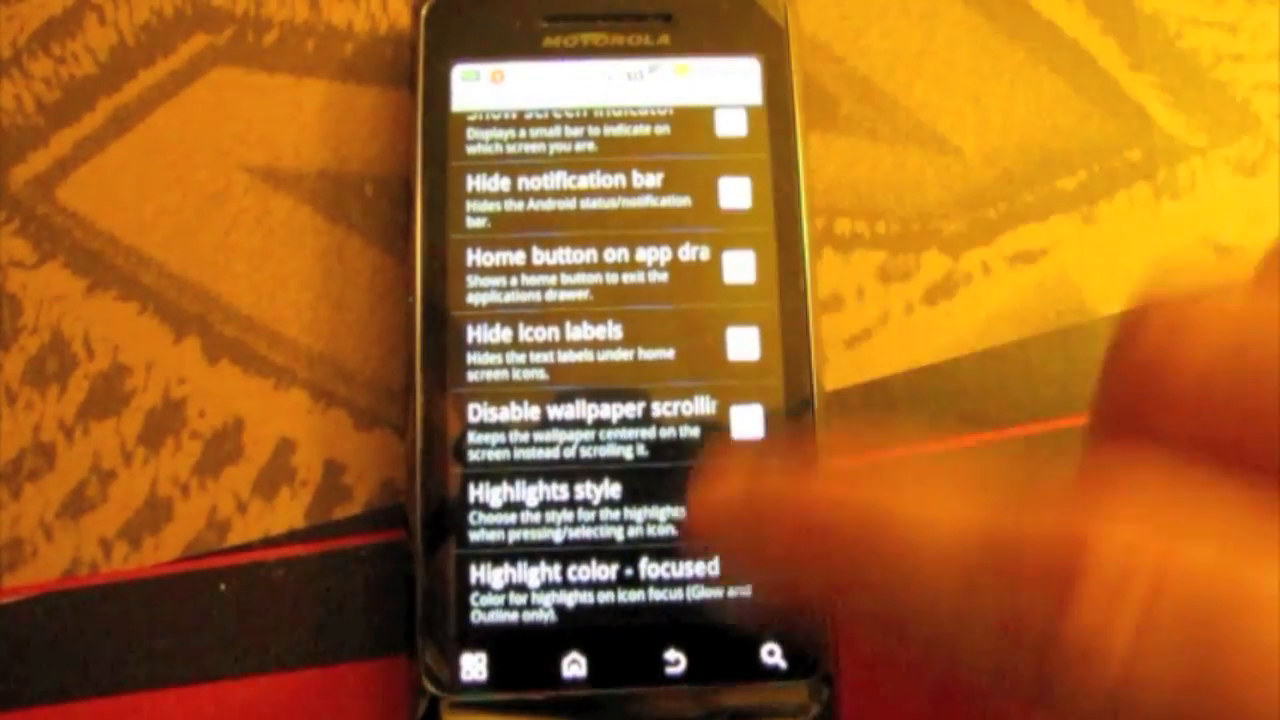
Step: Open Advanced Settings with elastic scrolling, minimum speed and 3D app drawer options
{"action": "left_click", "coordinate": [645, 665]}
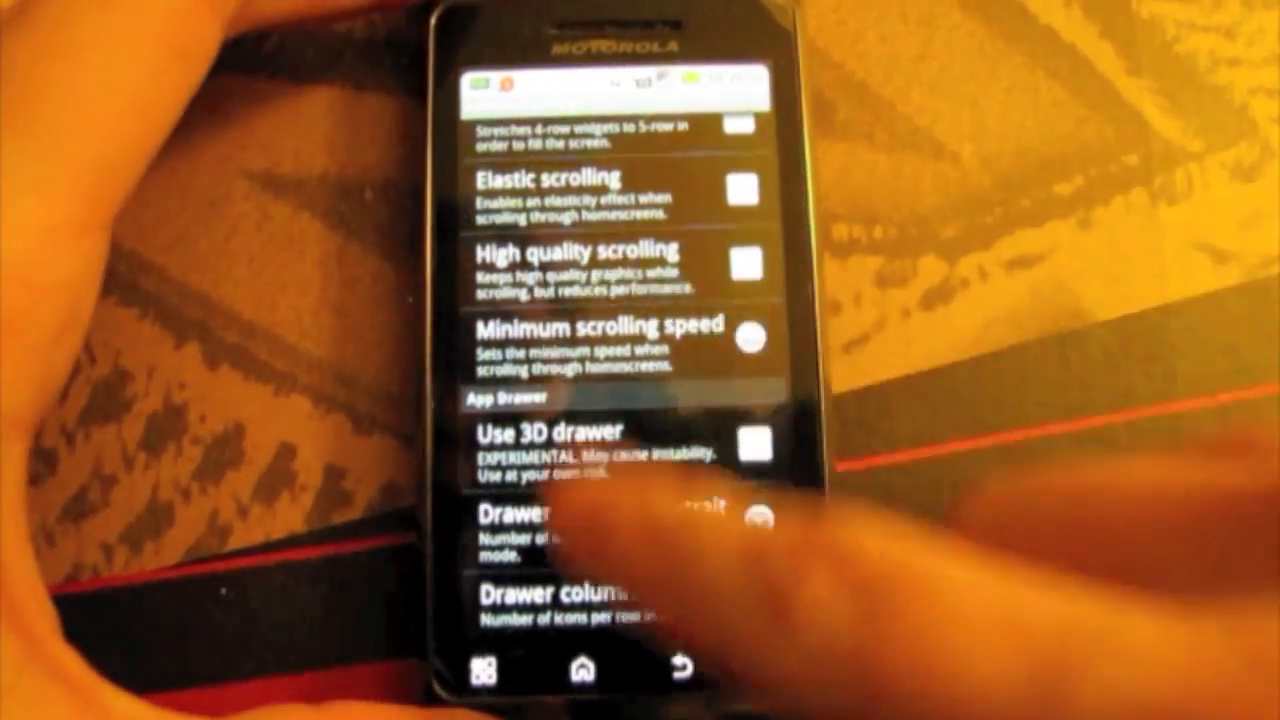
{"action": "scroll", "scroll_direction": "down", "scroll_amount": 3}
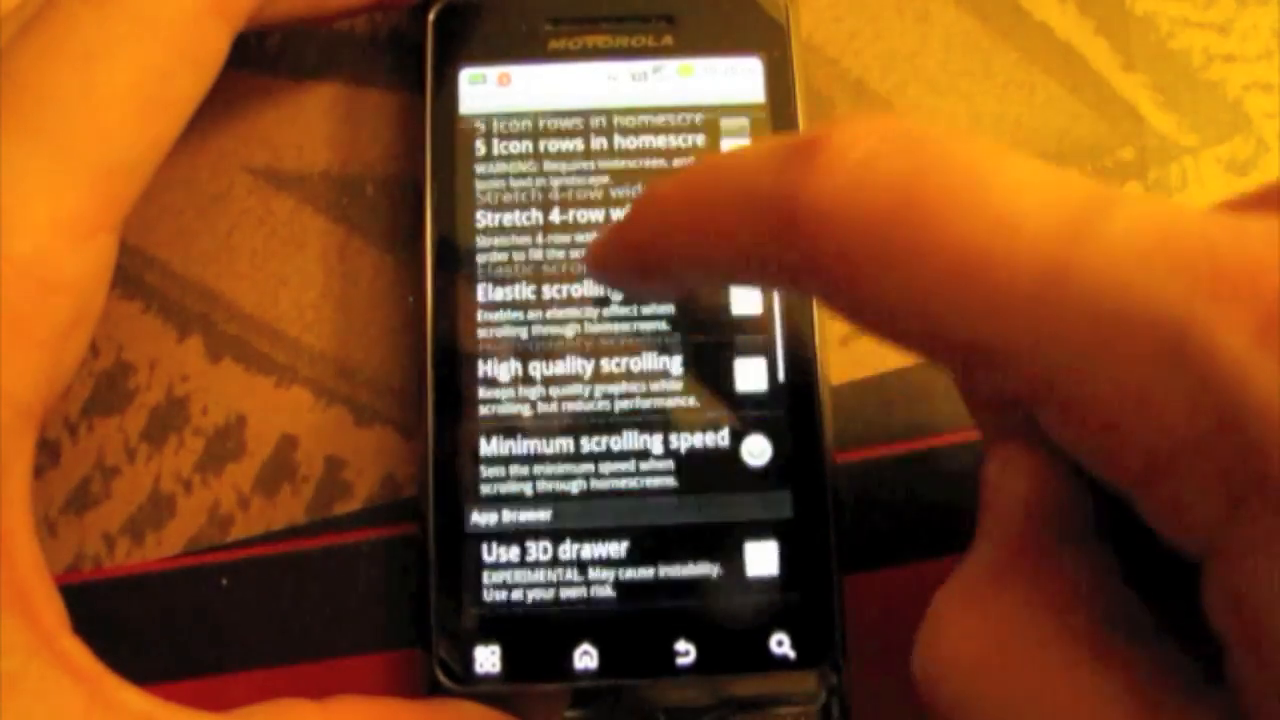
{"action": "scroll", "scroll_direction": "down", "scroll_amount": 3}
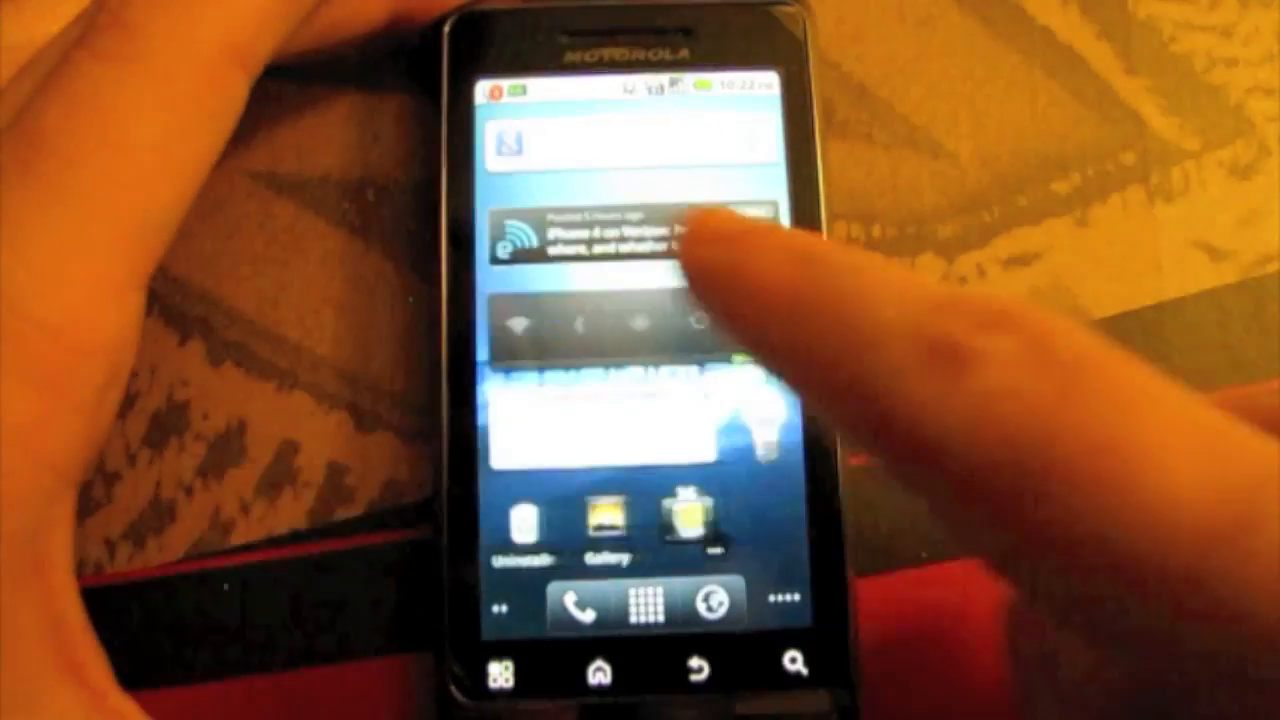
Step: Jump via the page indicator to the home screen with the Facebook feed widget
{"action": "left_click", "coordinate": [640, 230]}
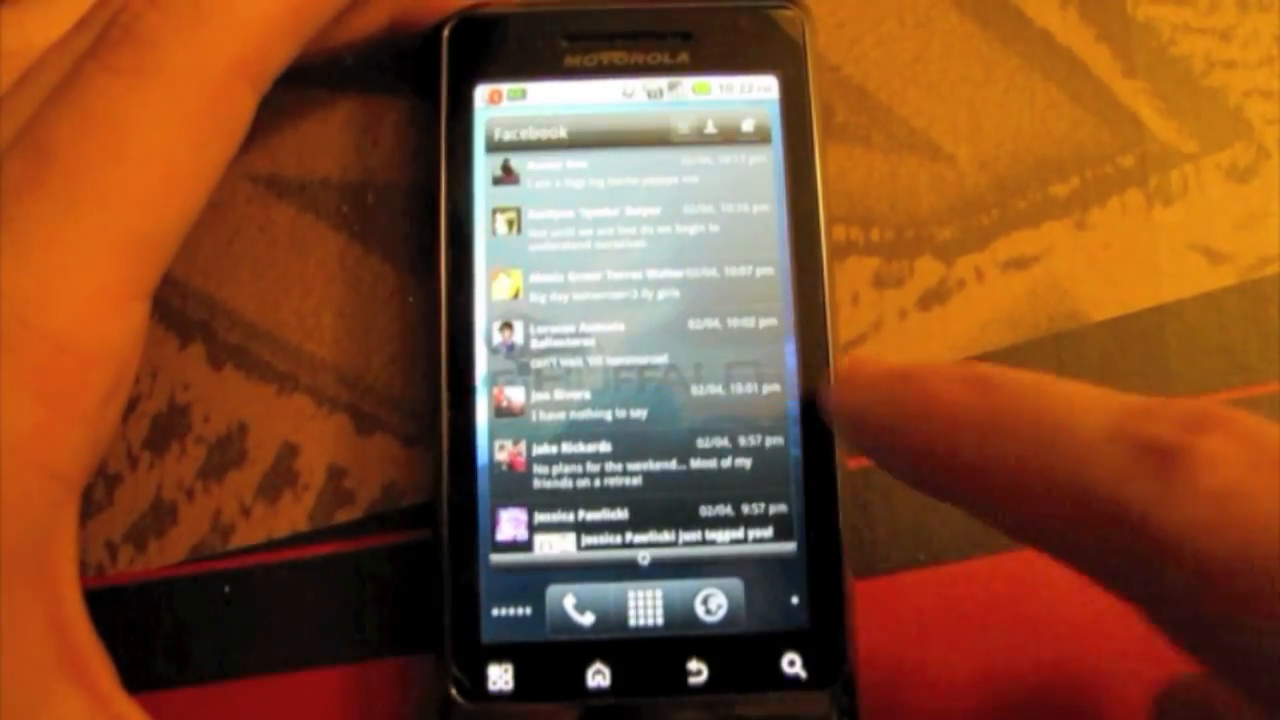